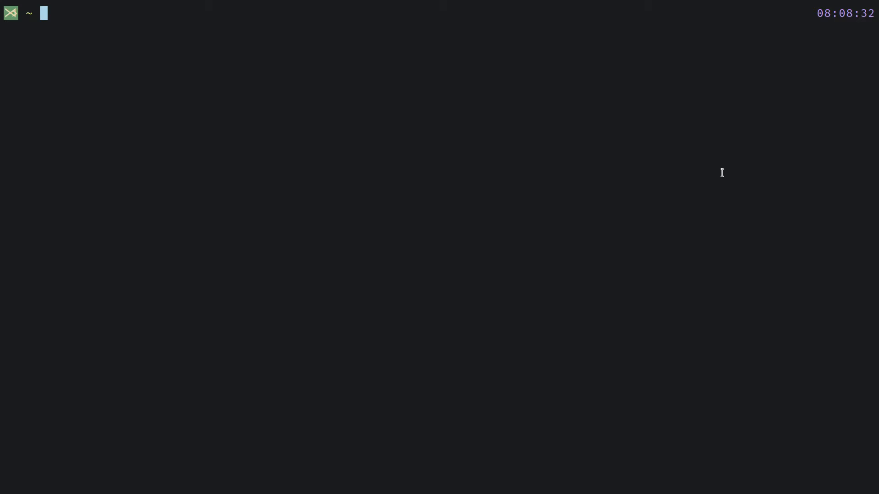
Install GNU Stow with 'sudo apt install stow'.
text(sudo apt install stow)
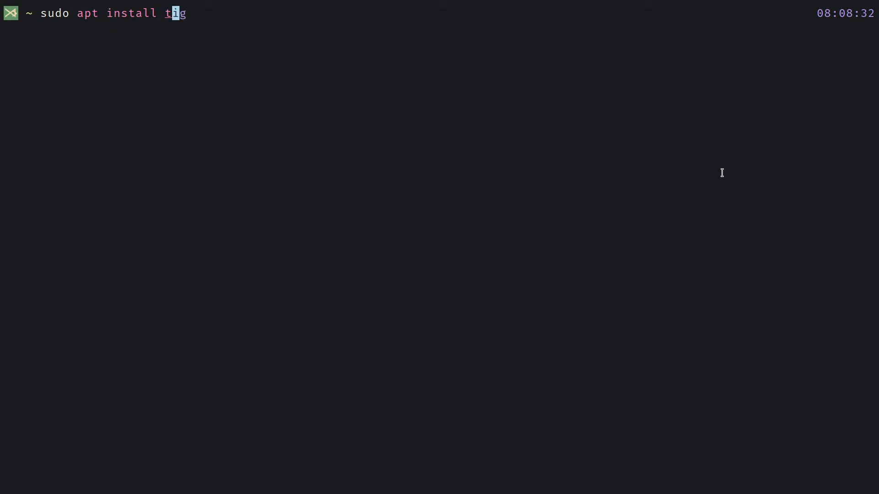
text(stow)
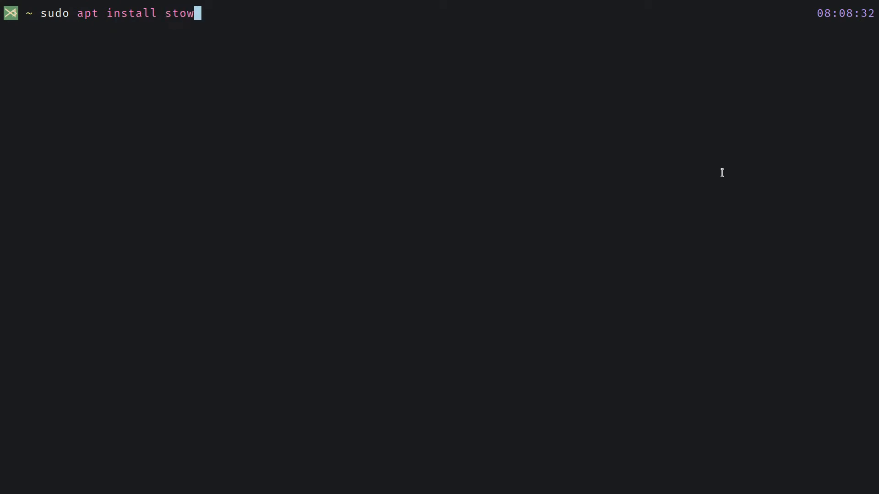
key(Return)
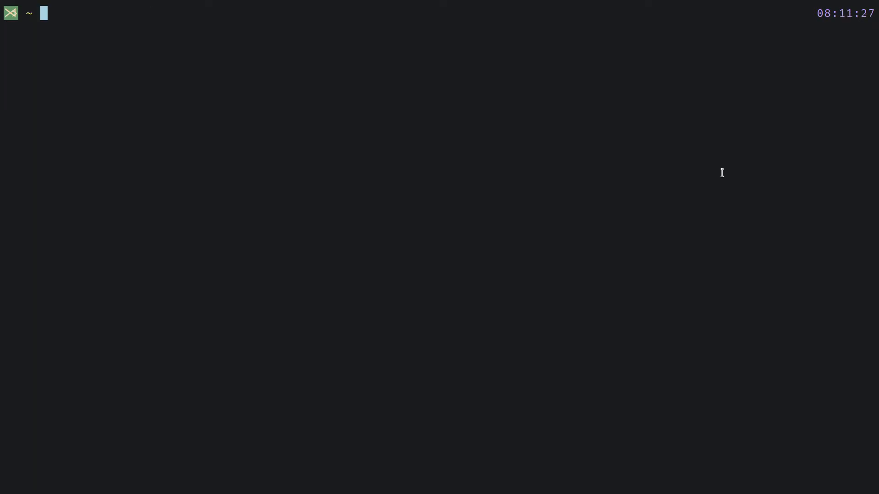
Change into dotfiles/ and launch nnn there.
text(dotfiles/)
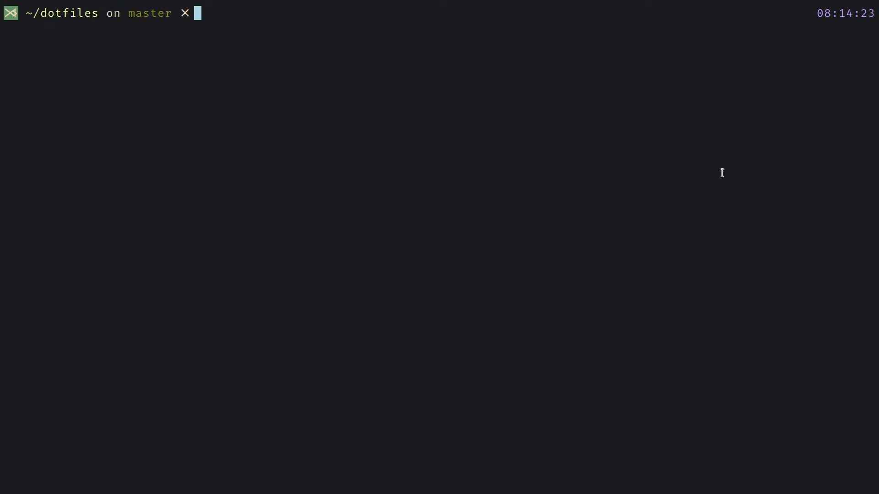
text(nnn)
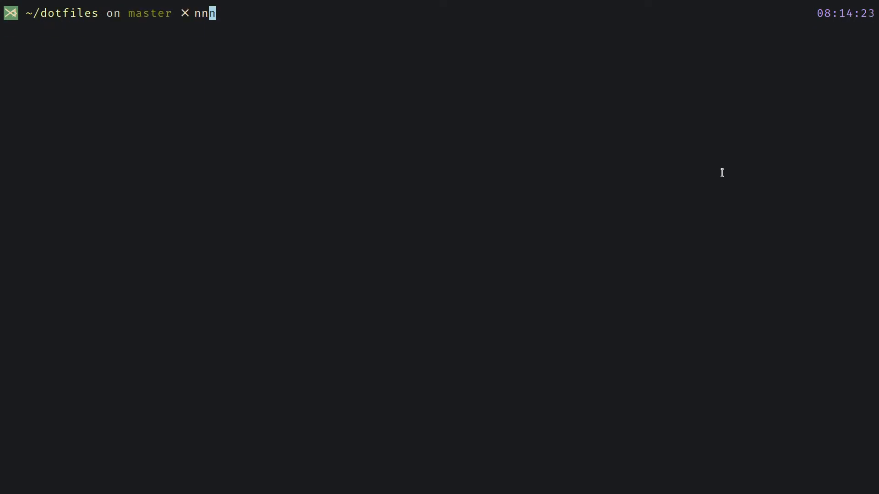
key(Return)
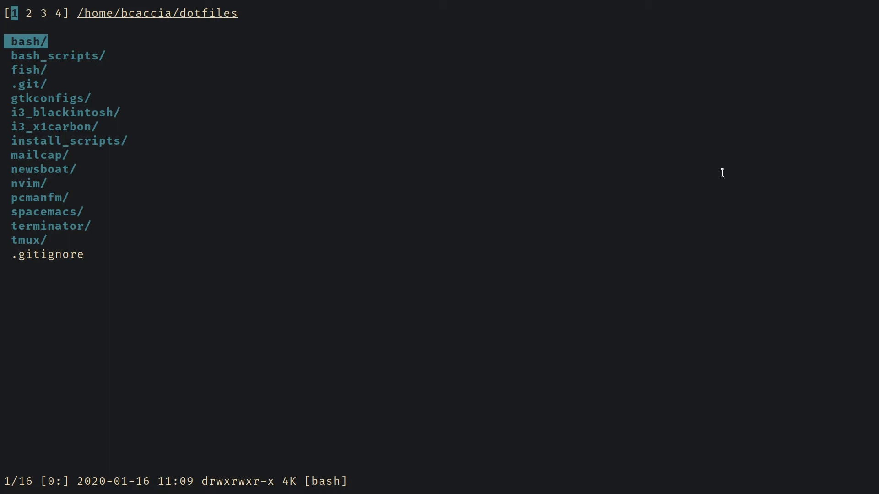
Switch nnn to context 2, listing the home directory's hidden folders.
click(43, 169)
text(/.)
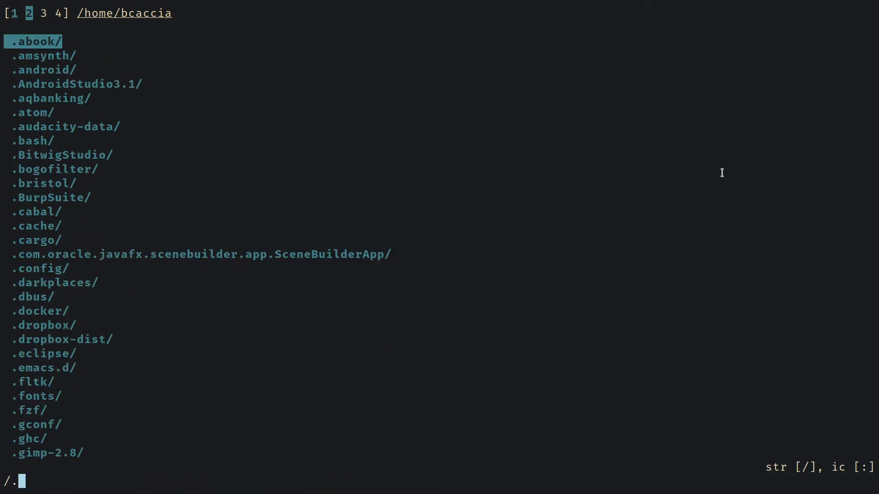
Filter the home folder for 'news' to reveal the .newsboat symlink.
text(news)
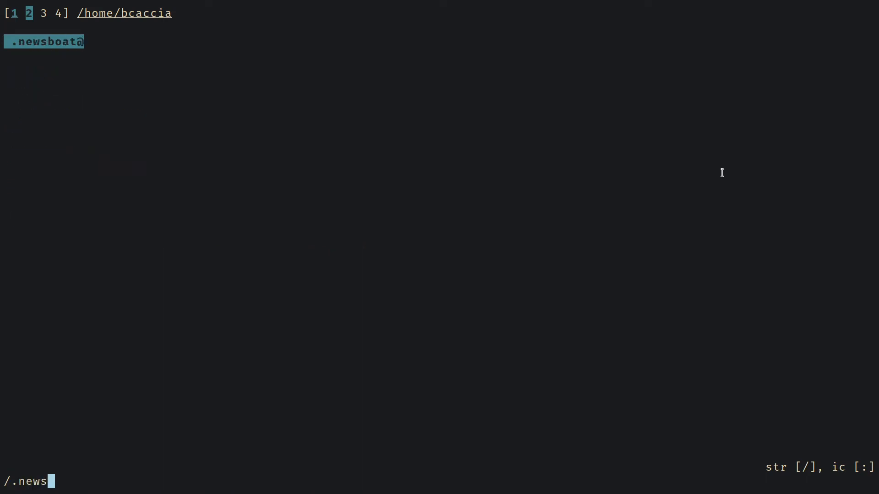
key(Return)
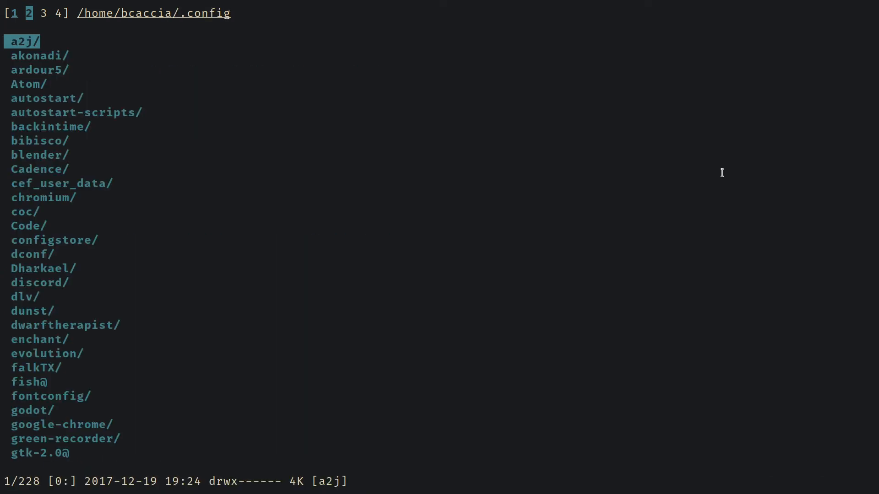
Filter .config with '/nvim' to confirm nvim is a symlink.
text(/nvim)
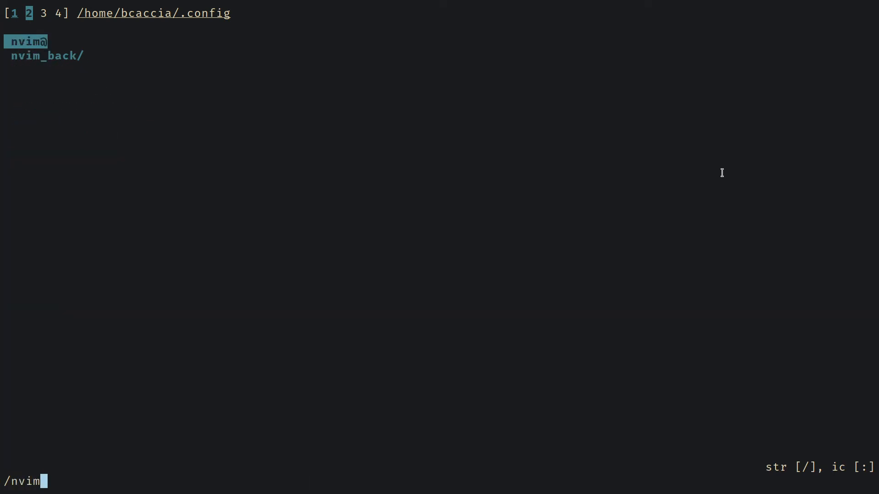
key(Return)
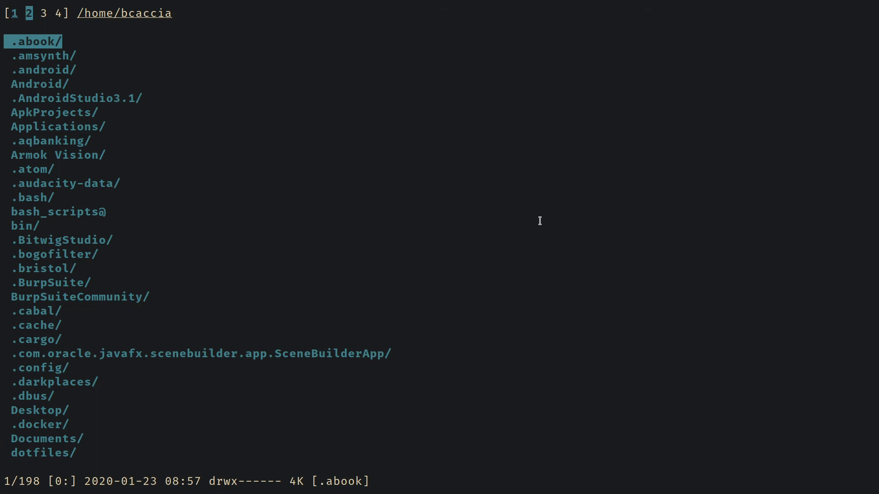
Filter the home folder with '/.X' and 're' to spot the .Xresources symlink.
text(/.X)
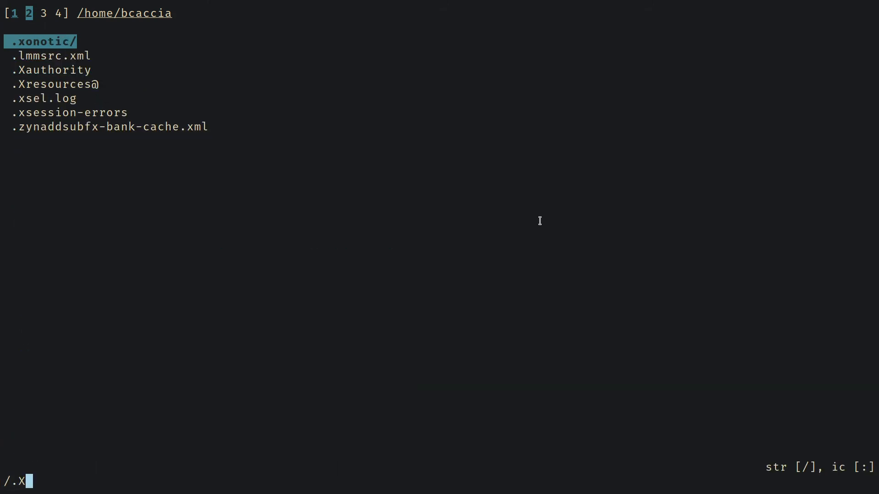
text(re)
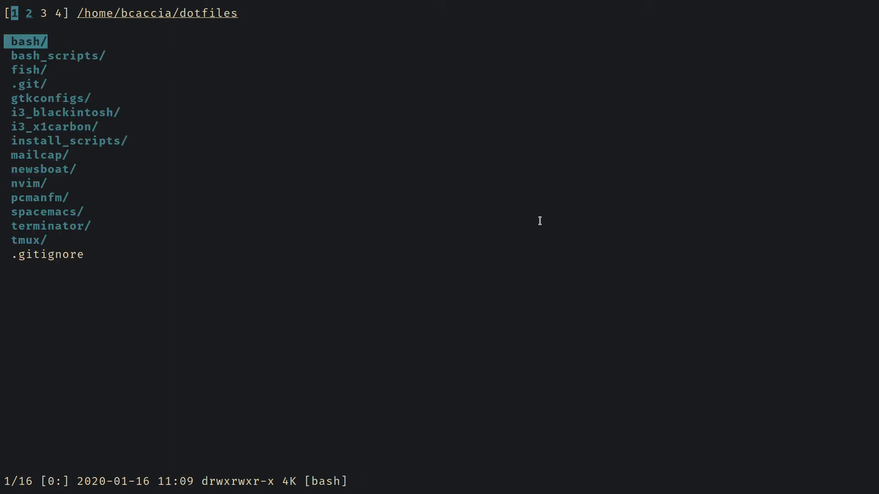
Quit nnn with q, back to the dotfiles shell prompt.
key(q)
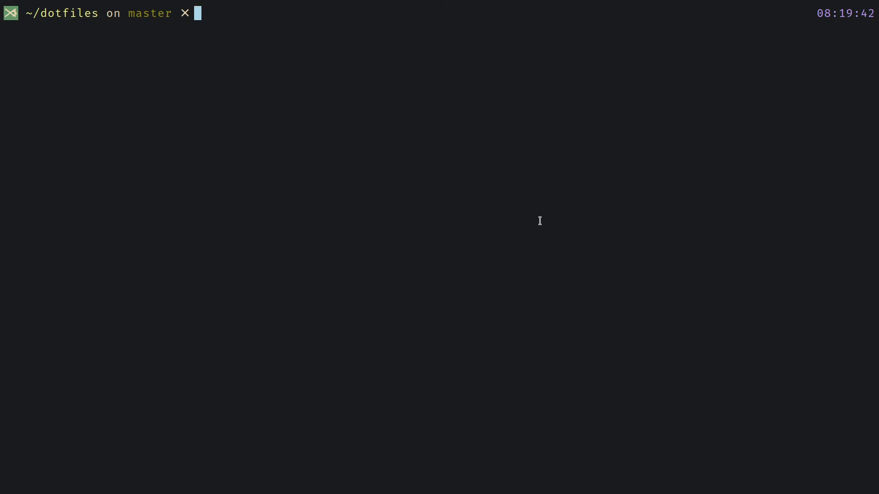
List ~/dotfiles in detail with 'ls -hal' and begin typing 'stow tmux/'.
key(Return)
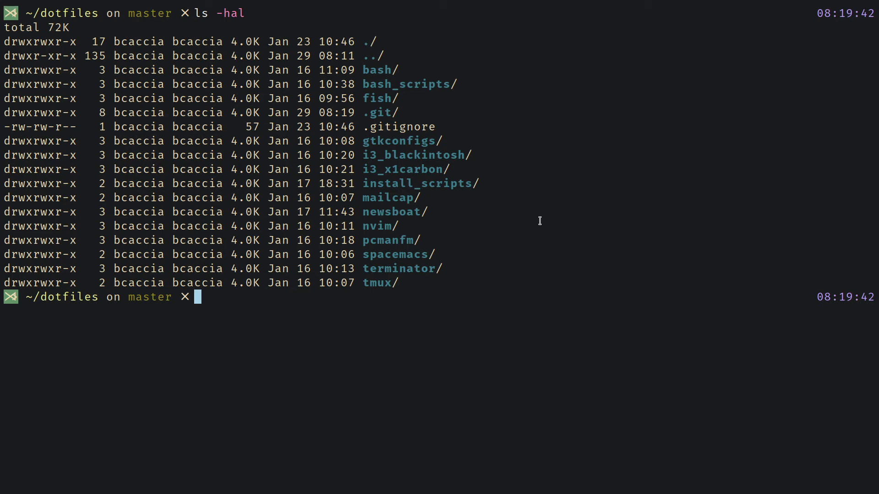
text(stow tmux/)
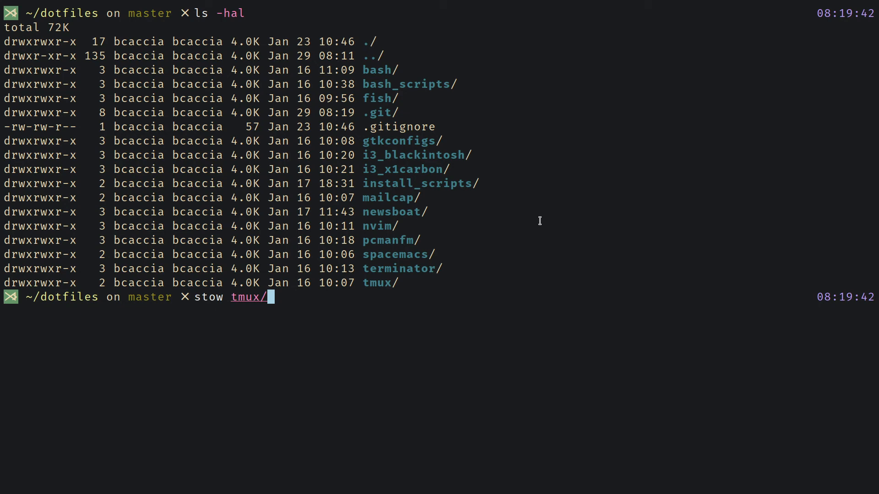
Stow tmux/, then rerun stow with tmux/, terminator/ and spacemacs/.
key(Return)
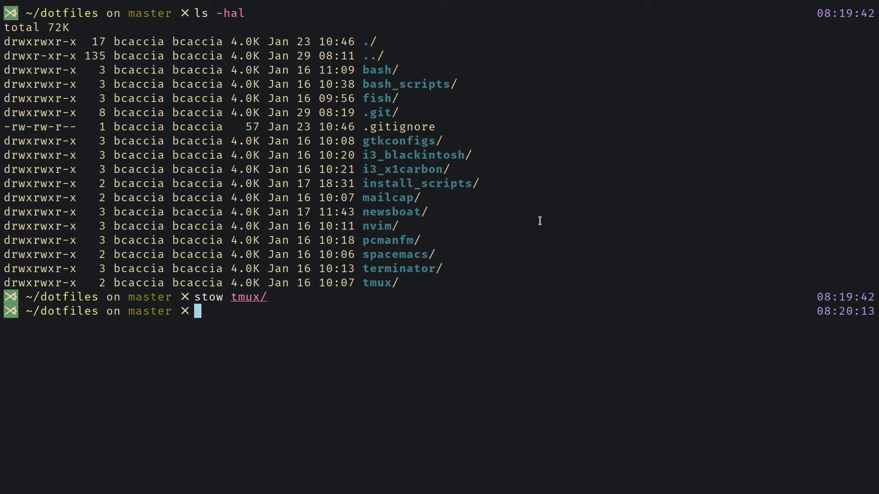
key(Up)
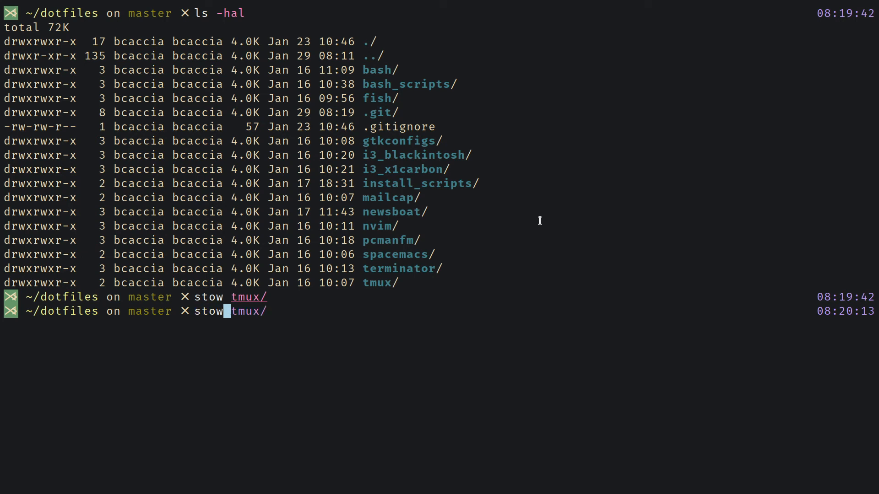
text(terminator/ space)
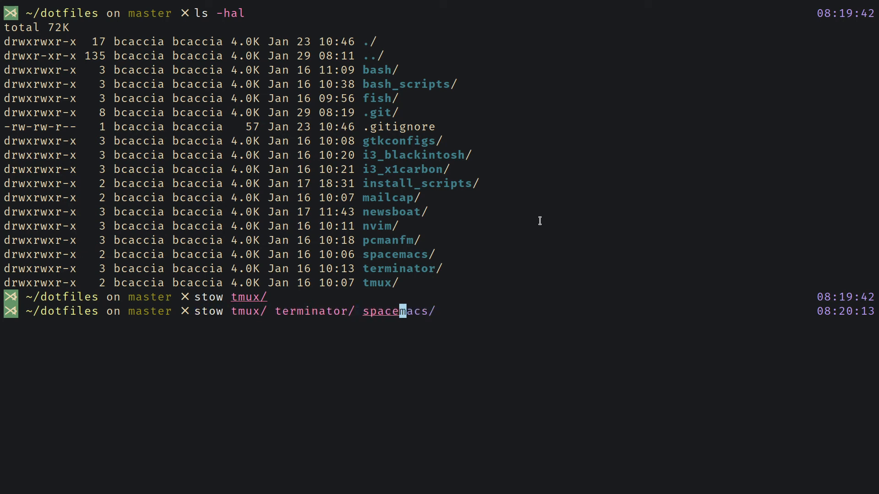
key(Return)
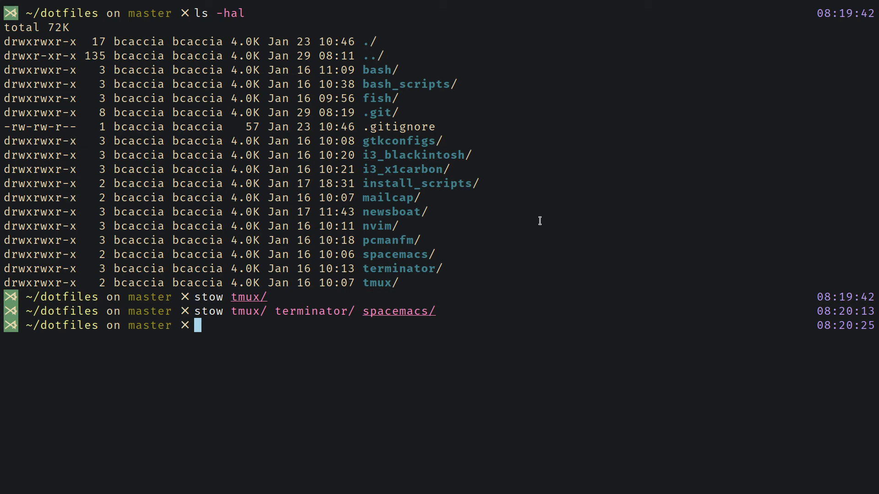
text(rm .newsboat)
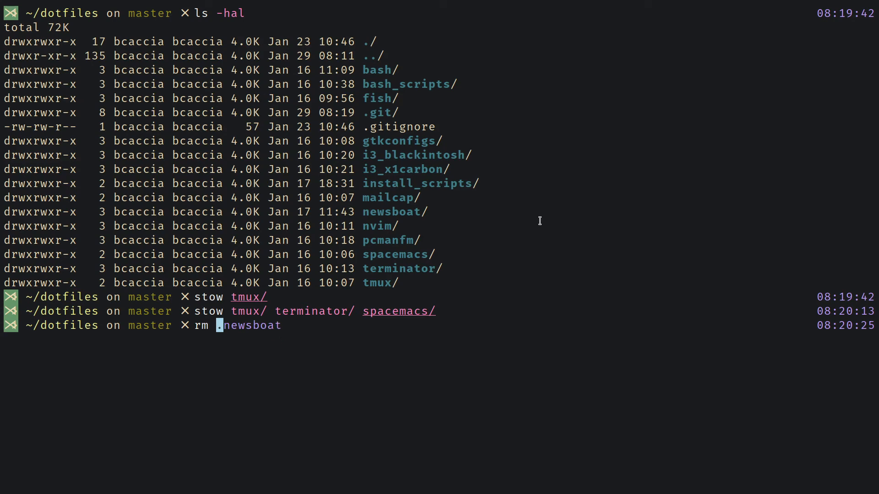
text(i3_blackintosh/)
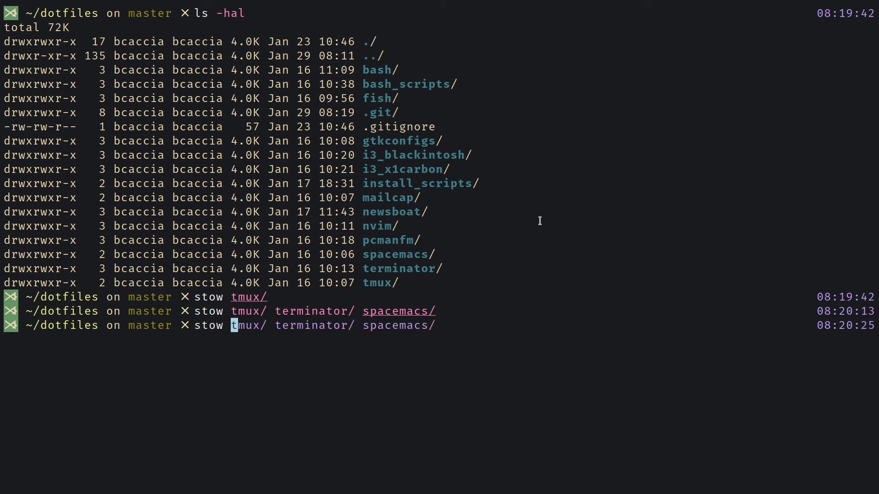
text(*)
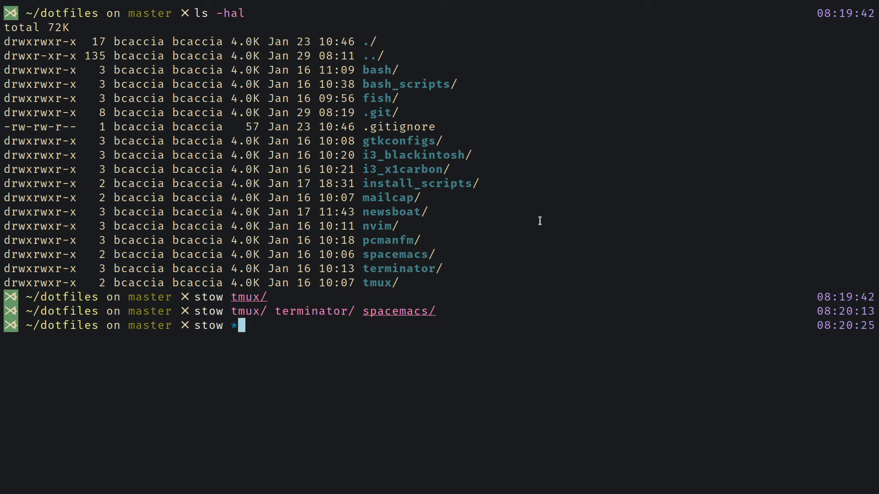
text(git stash)
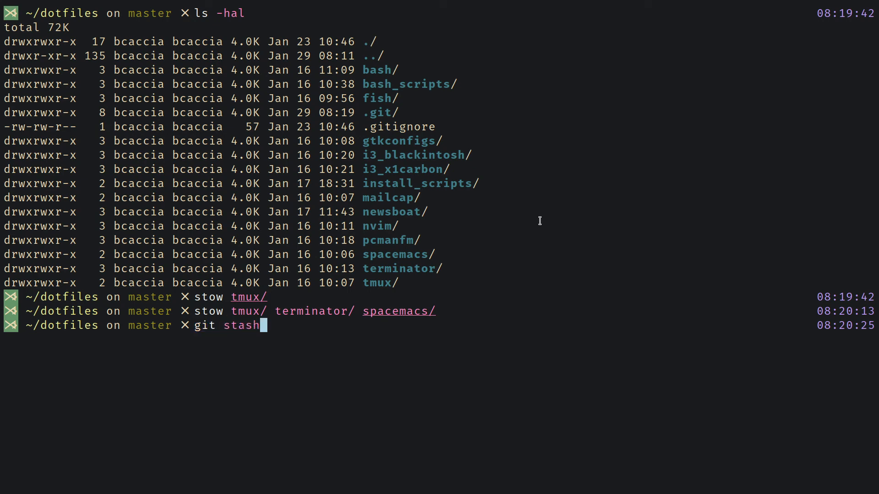
key(ctrl+u)
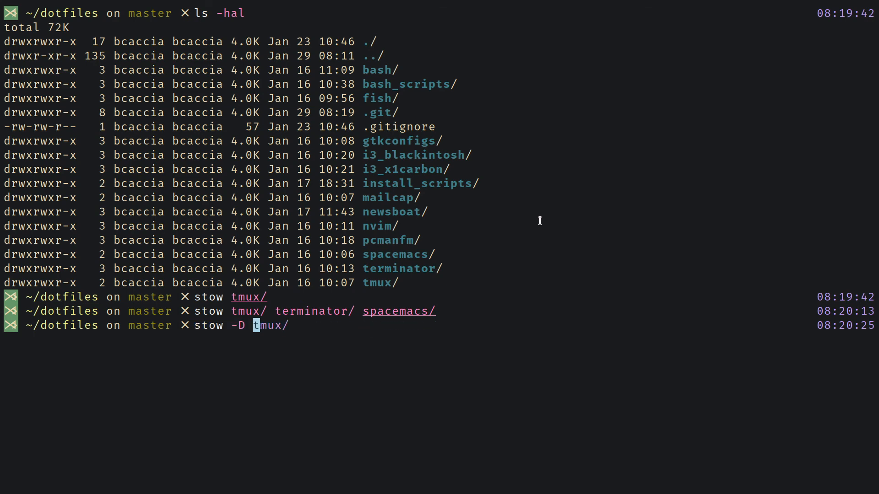
text(terminator/)
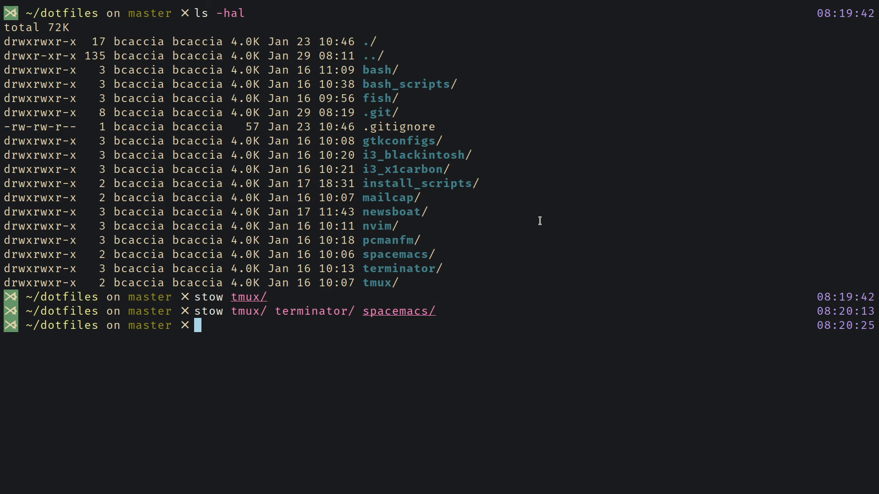
text(stow *)
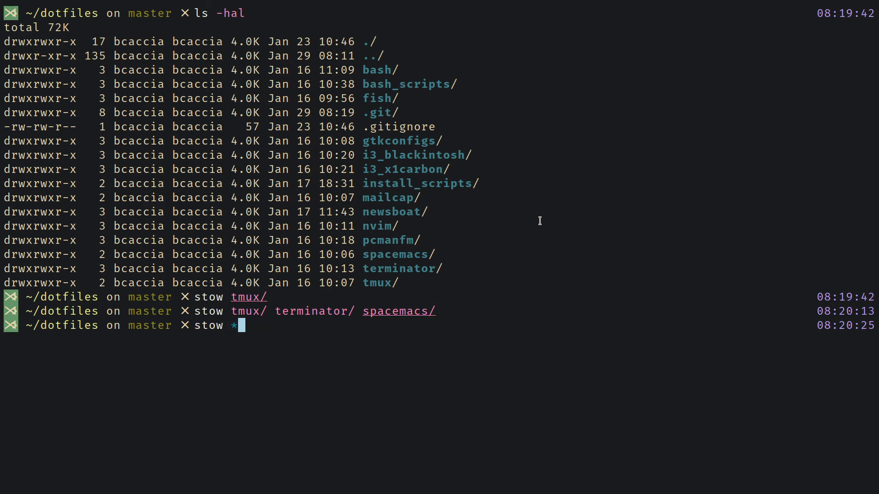